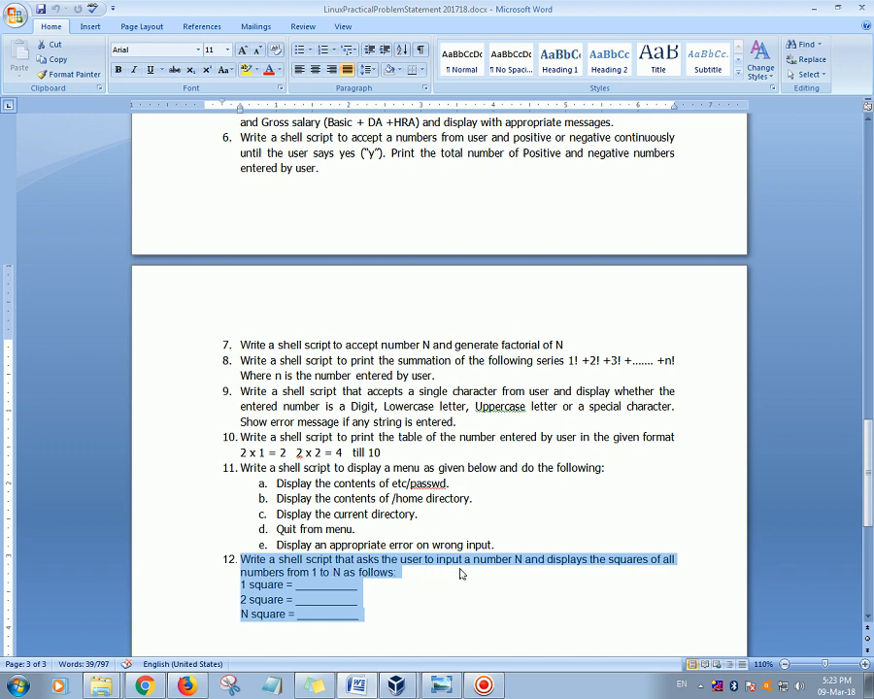
pyautogui.moveTo(604, 575)
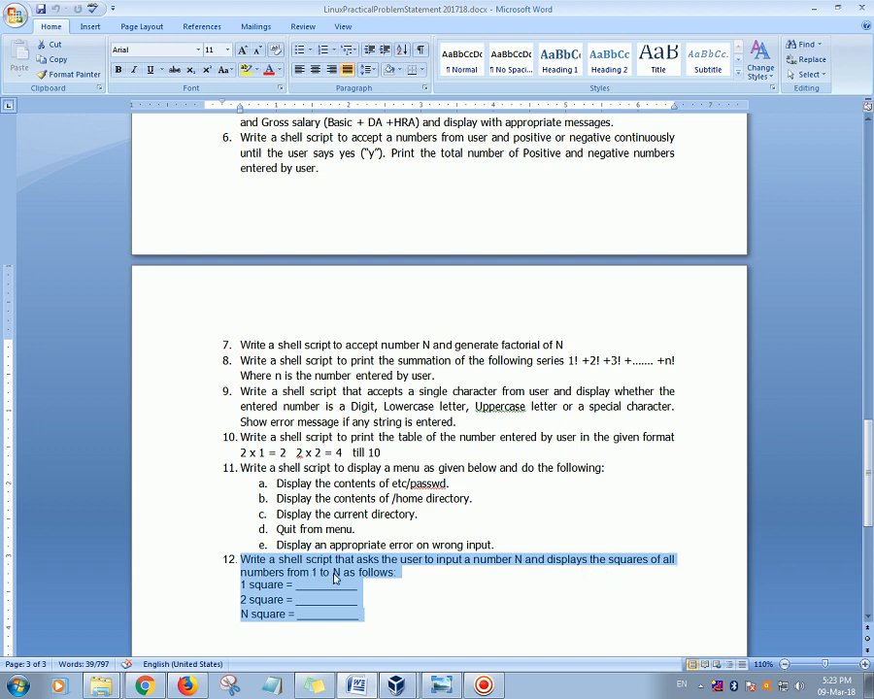
# Highlight the task 12 sample output, then clear the terminal screen.
pyautogui.click(265, 585)
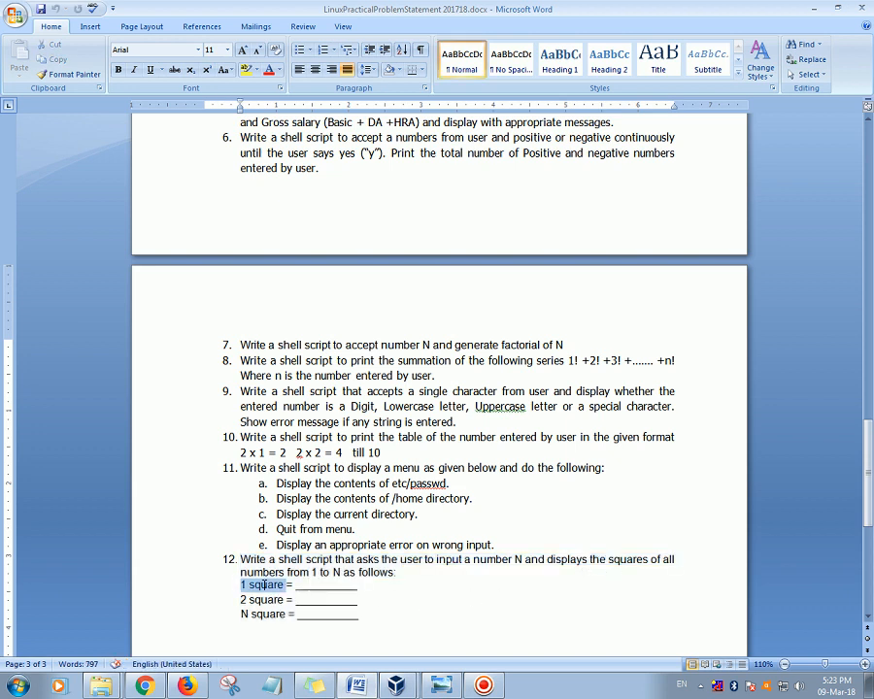
pyautogui.moveTo(241, 585); pyautogui.dragTo(365, 614)
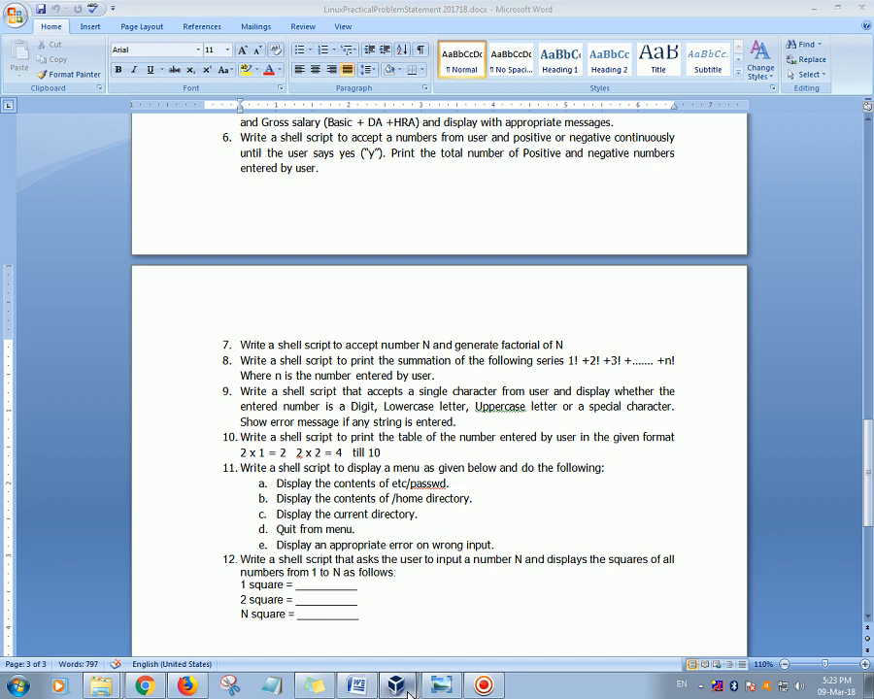
pyautogui.click(398, 686)
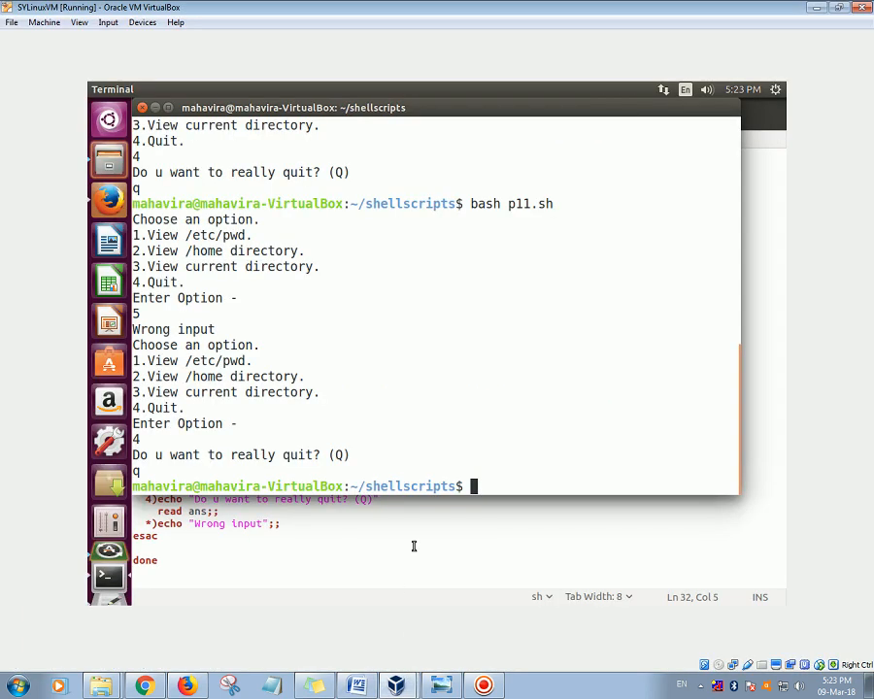
pyautogui.write('clear')
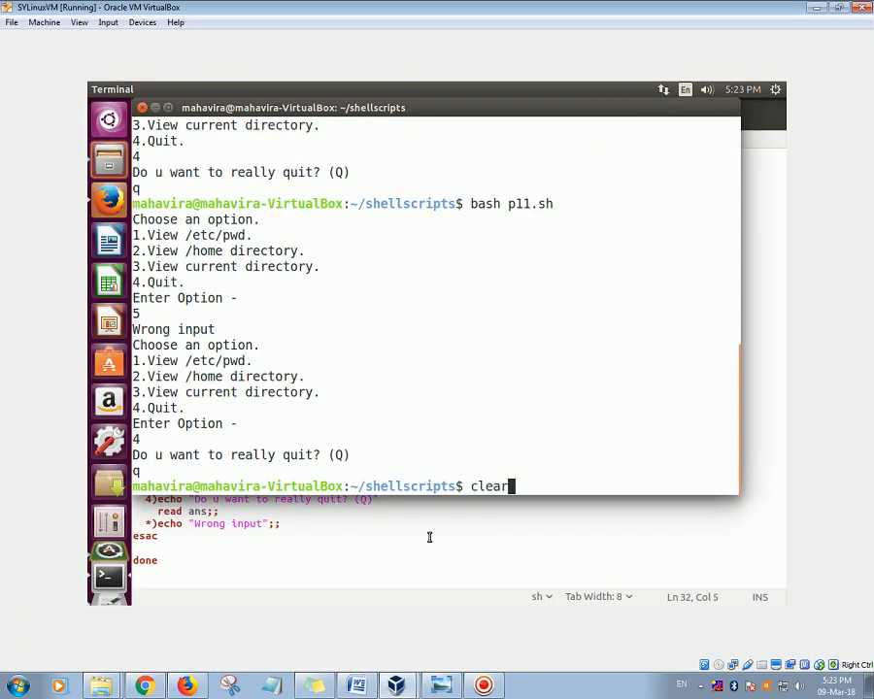
pyautogui.press('Return')
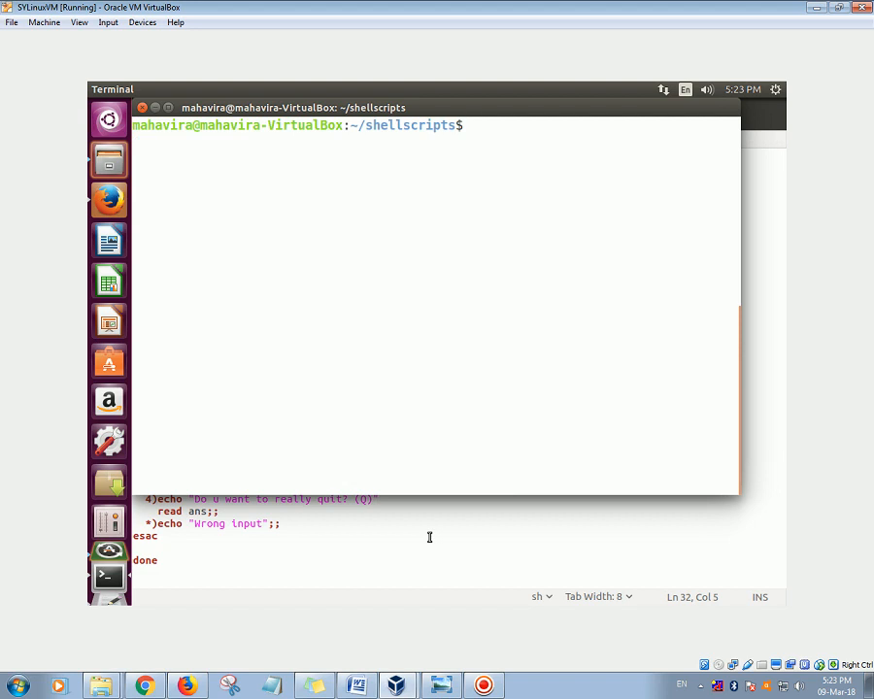
# Run bash p12.sh with input 5 to print the squares 1 through 25.
pyautogui.write('bash')
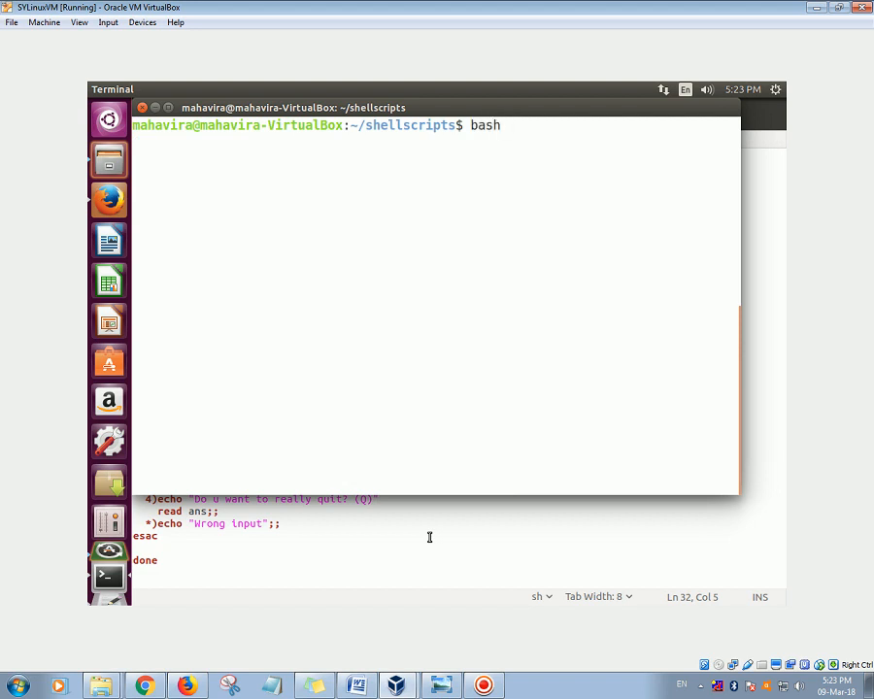
pyautogui.write('p12.sh')
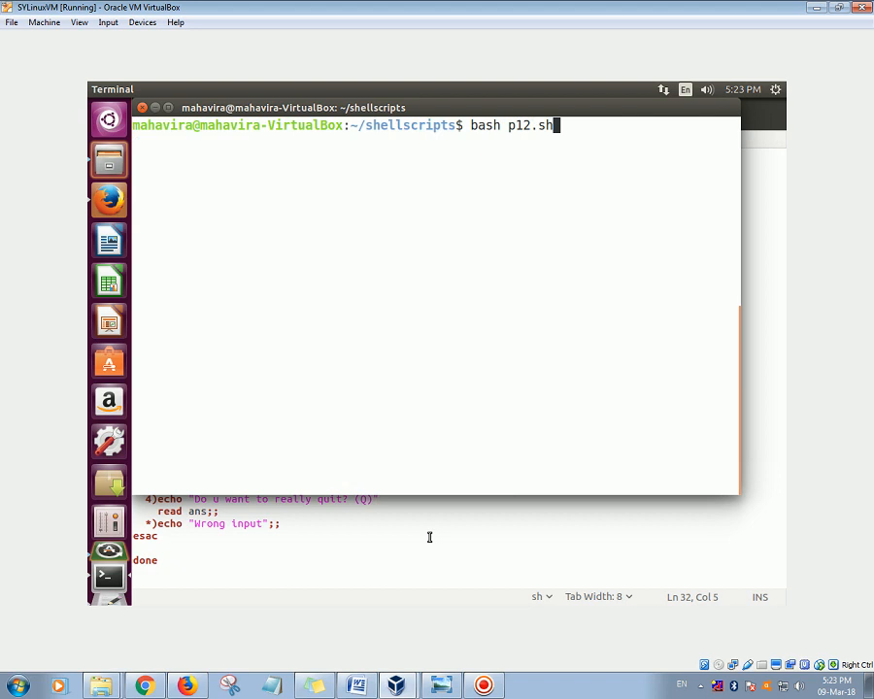
pyautogui.press('Return')
pyautogui.write('5')
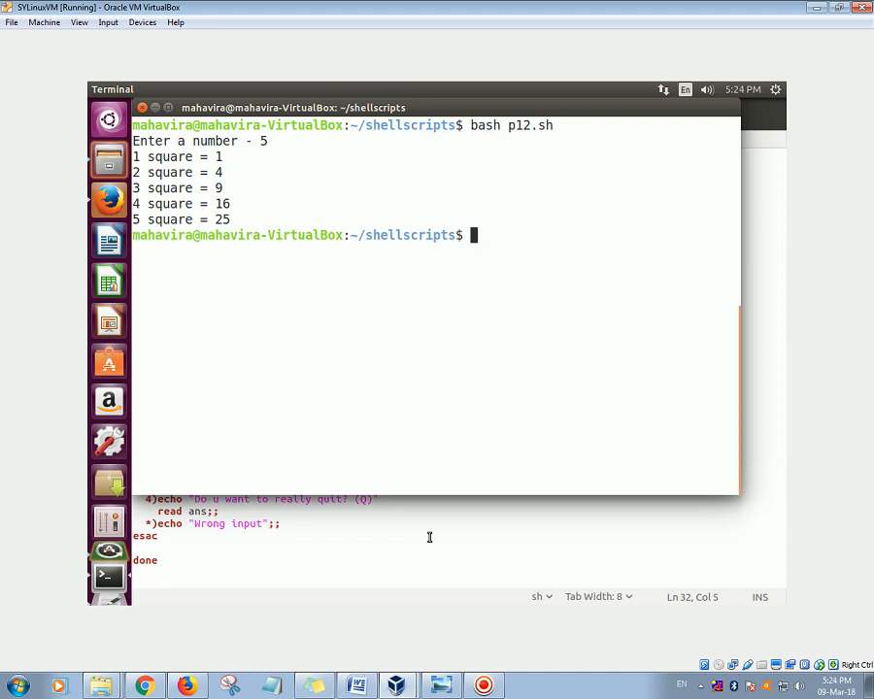
pyautogui.press('Return')
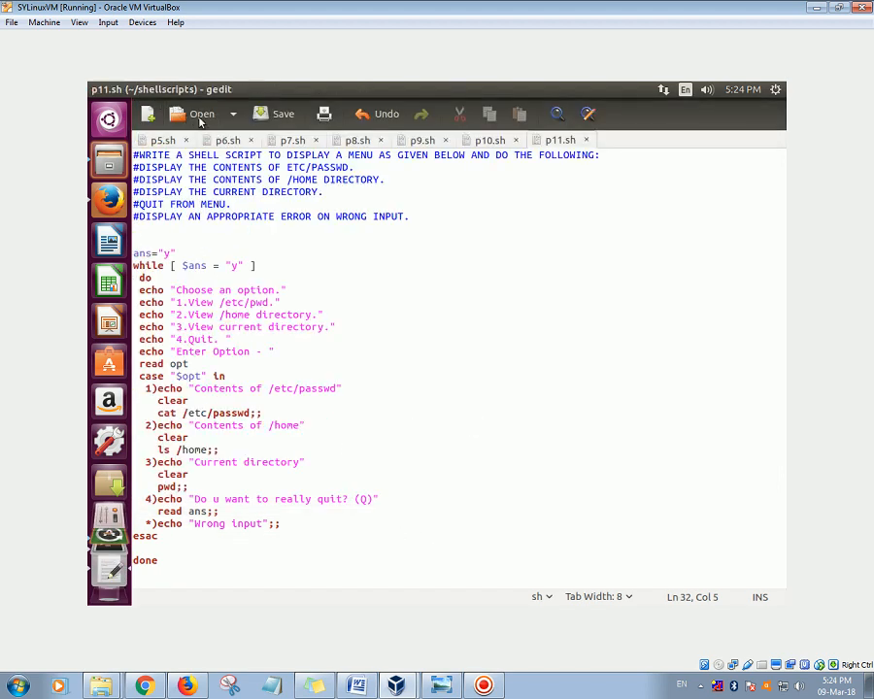
# Load the p12.sh script source into gedit.
pyautogui.click(202, 113)
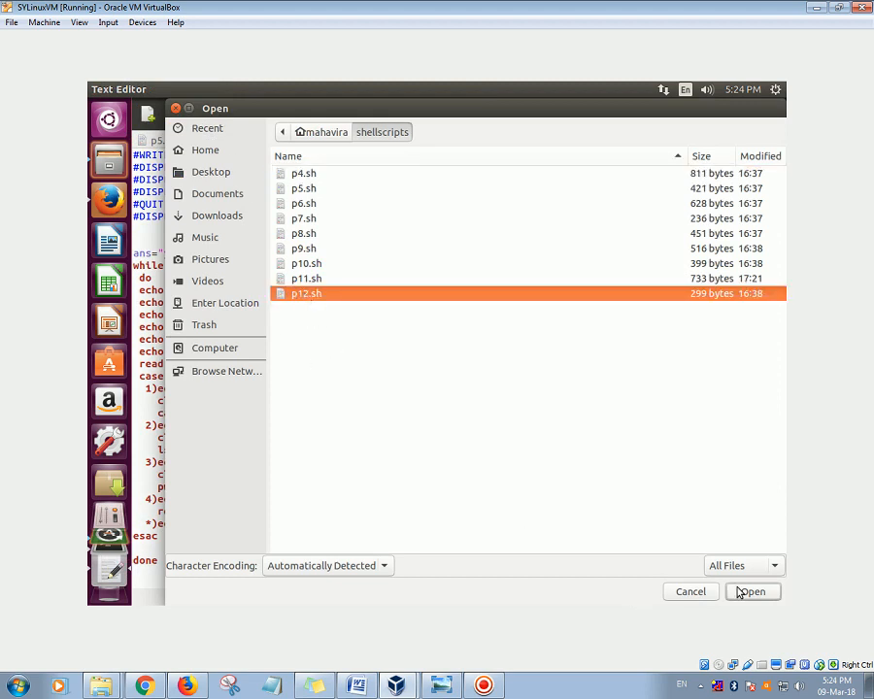
pyautogui.click(752, 590)
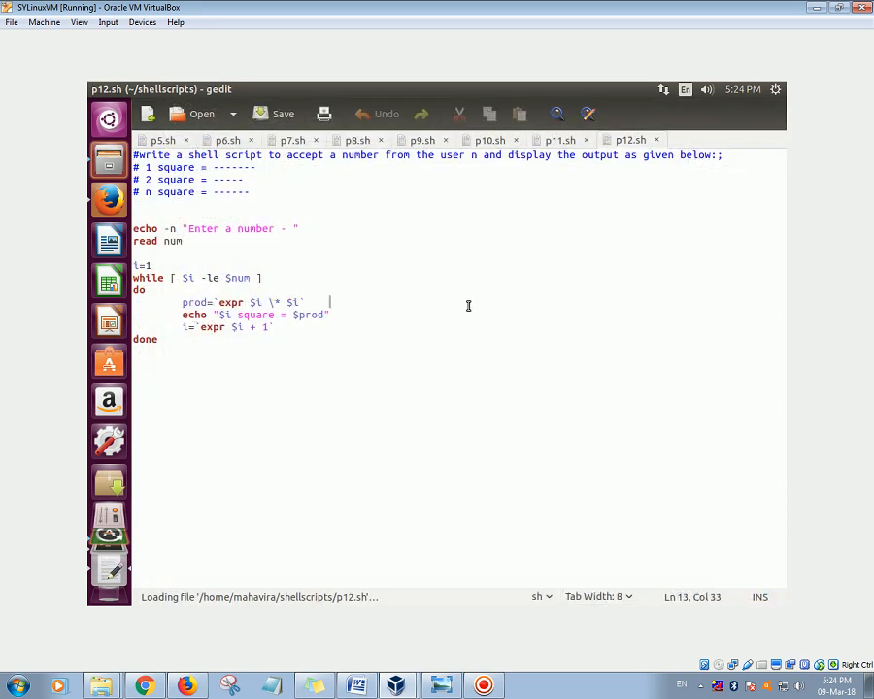
pyautogui.click(134, 229)
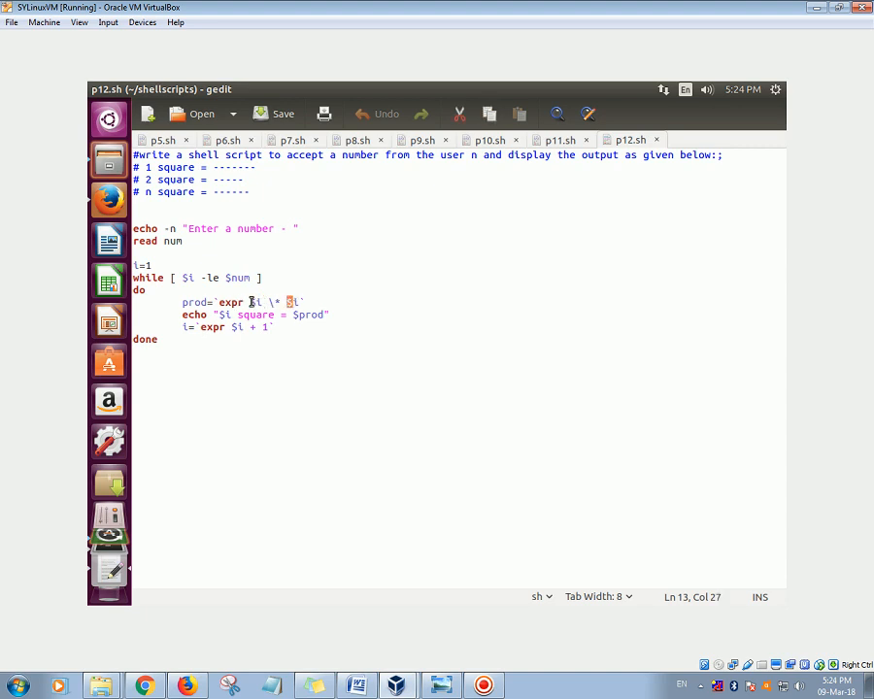
pyautogui.click(186, 278)
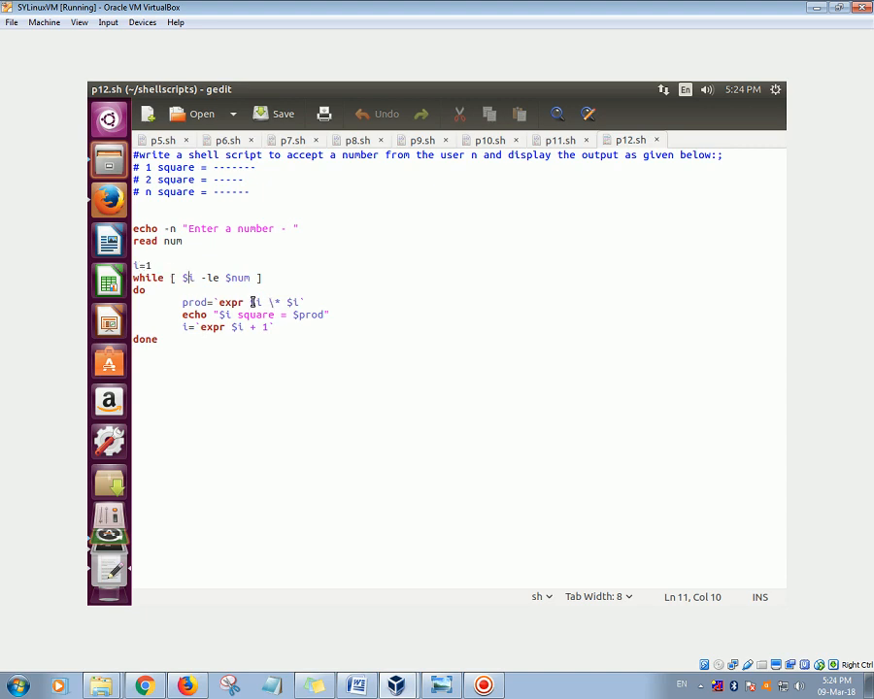
pyautogui.moveTo(249, 303); pyautogui.dragTo(301, 304)
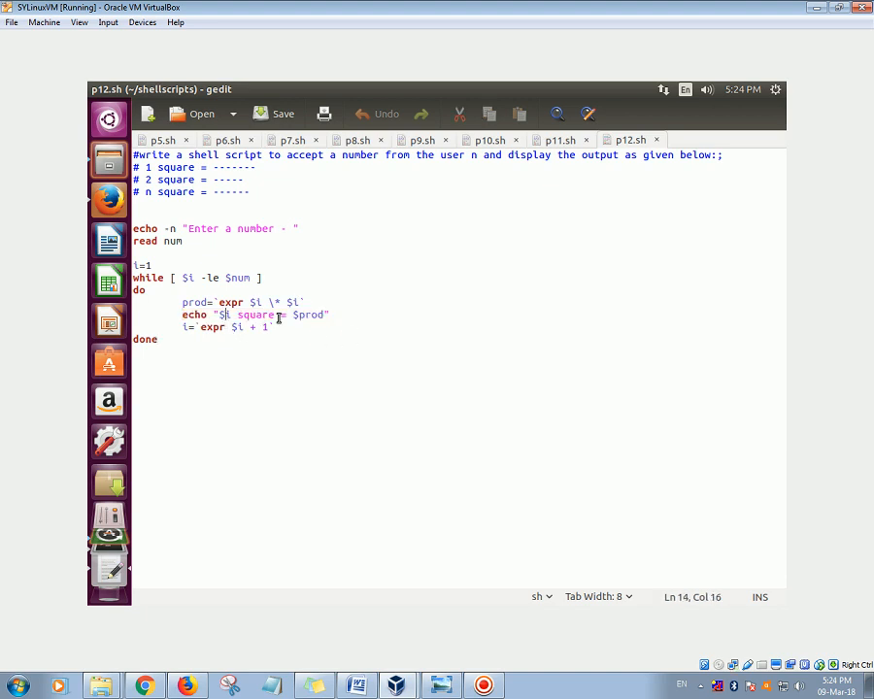
pyautogui.doubleClick(310, 315)
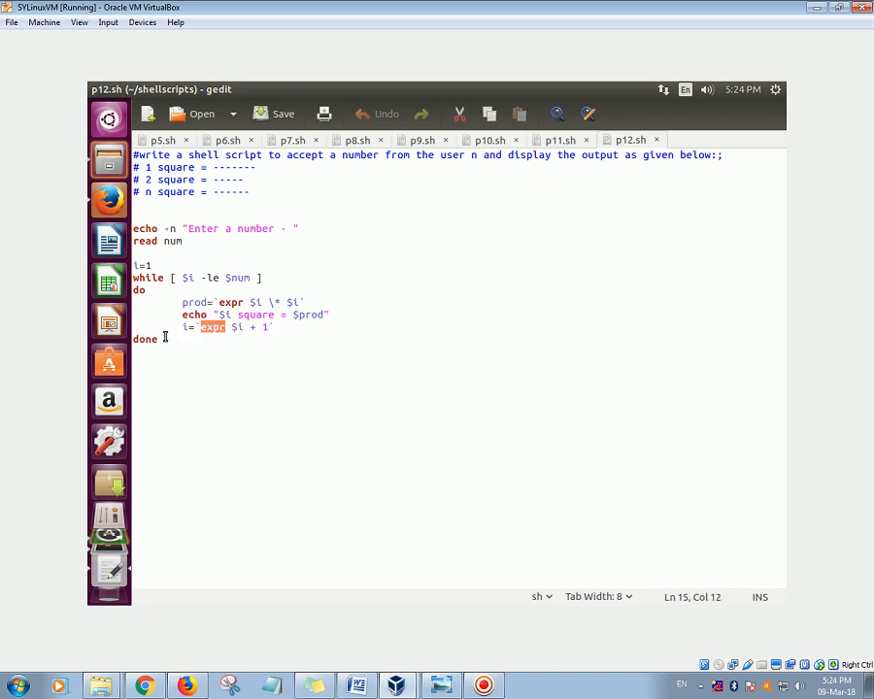
pyautogui.click(193, 278)
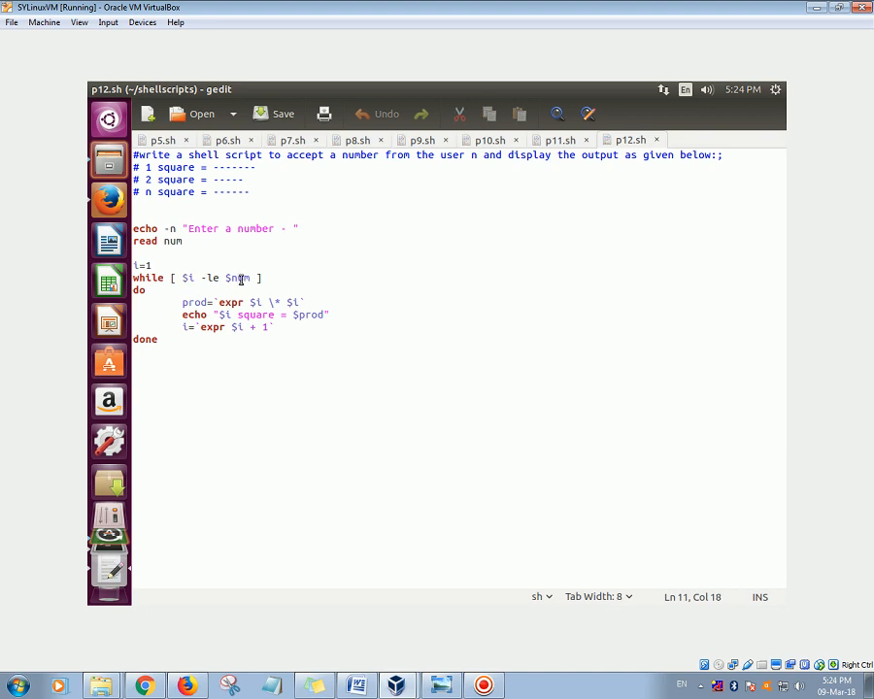
pyautogui.click(183, 241)
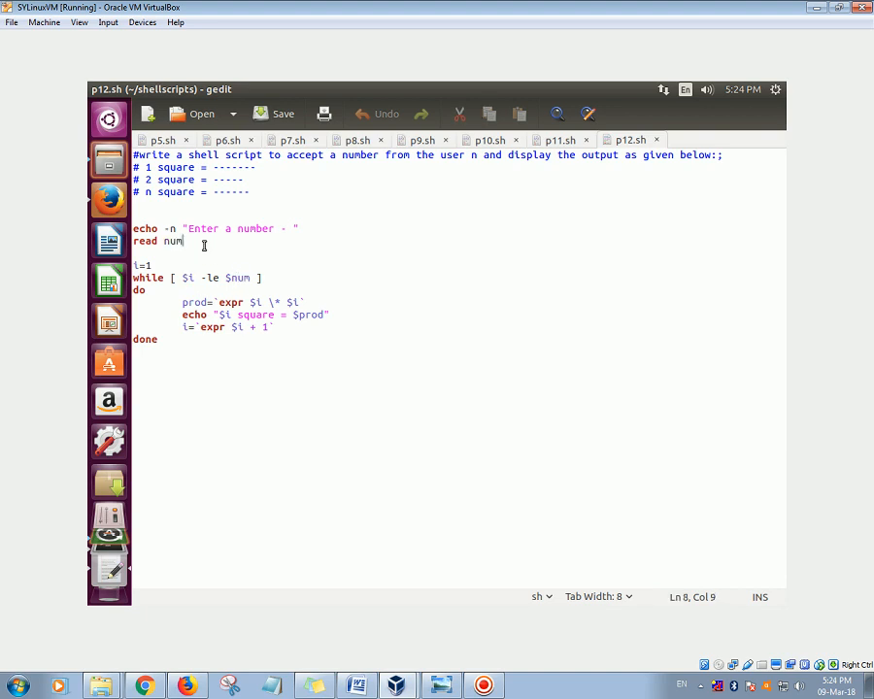
pyautogui.moveTo(206, 278)
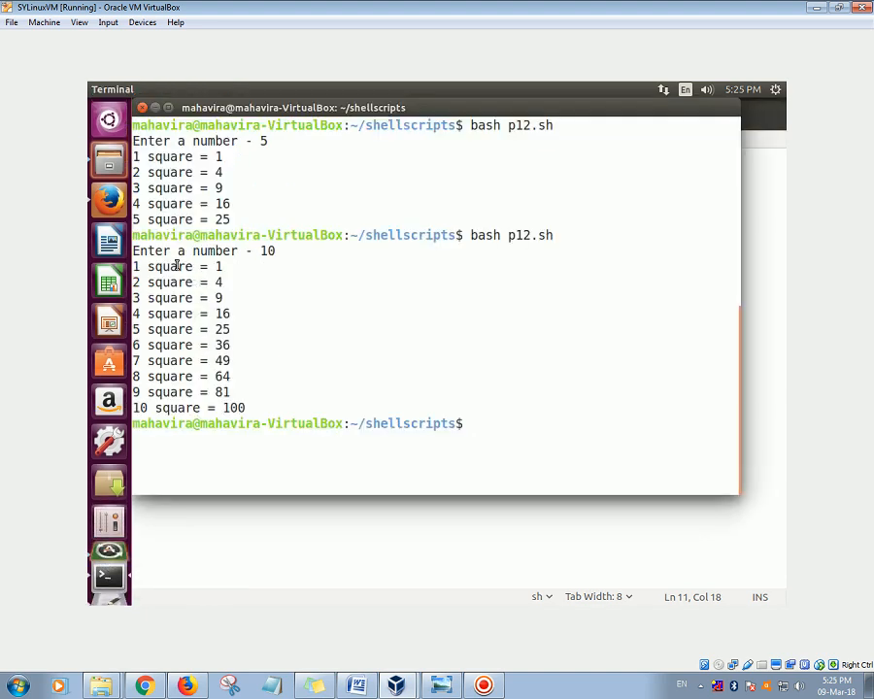
# Highlight the squares from 1 to 100 printed for input 10.
pyautogui.moveTo(132, 250); pyautogui.dragTo(256, 408)
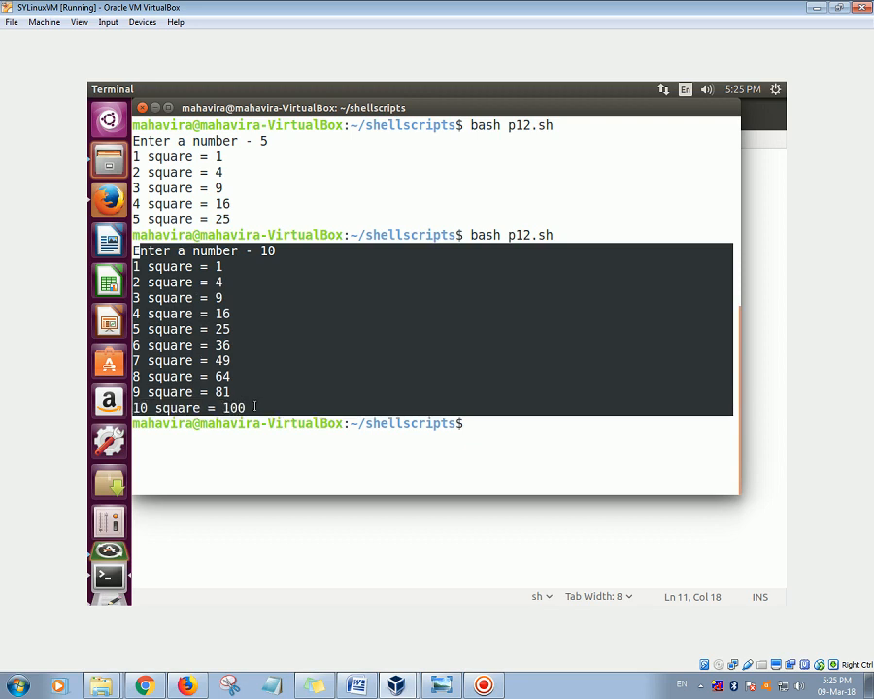